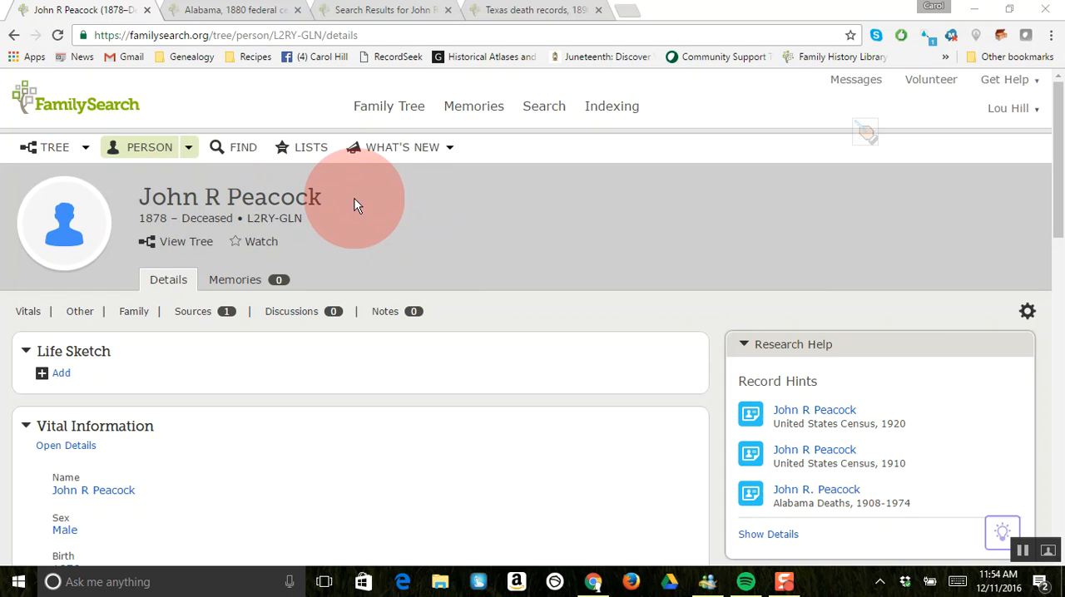
{"action": "mouse_move", "coordinate": [962, 207]}
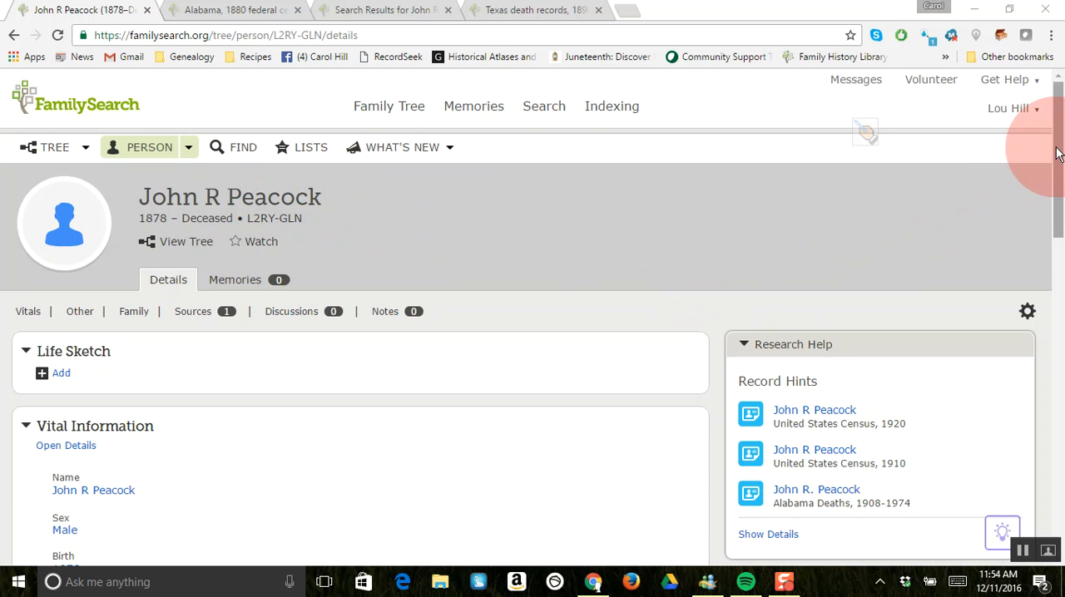
Run the historical records search for John R Peacock, born 1876–1880, returning 34,795 results
{"action": "scroll", "scroll_direction": "down", "scroll_amount": 3}
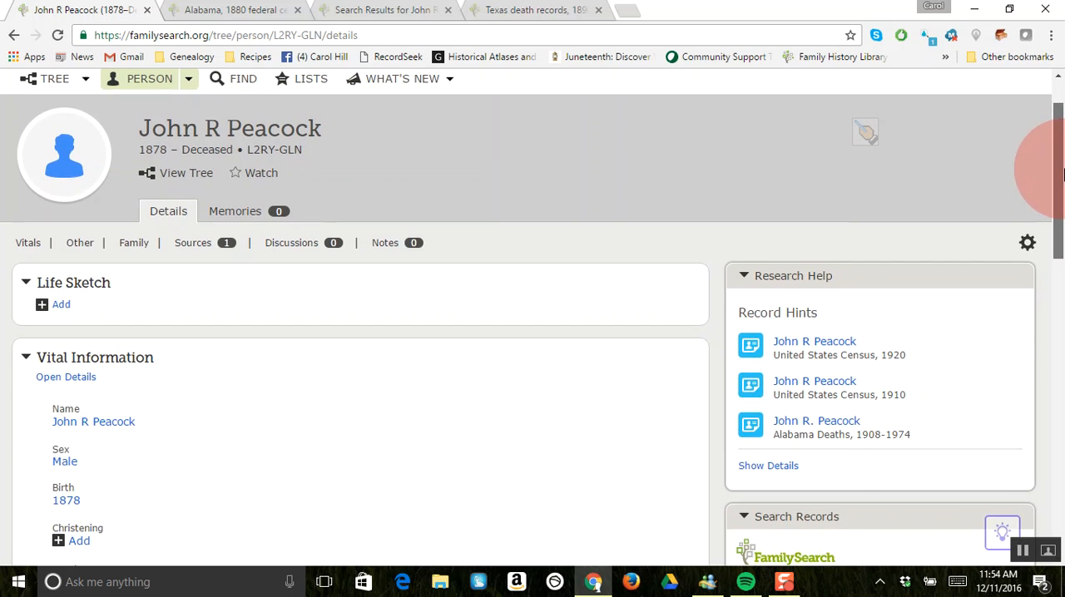
{"action": "scroll", "scroll_direction": "down", "scroll_amount": 3}
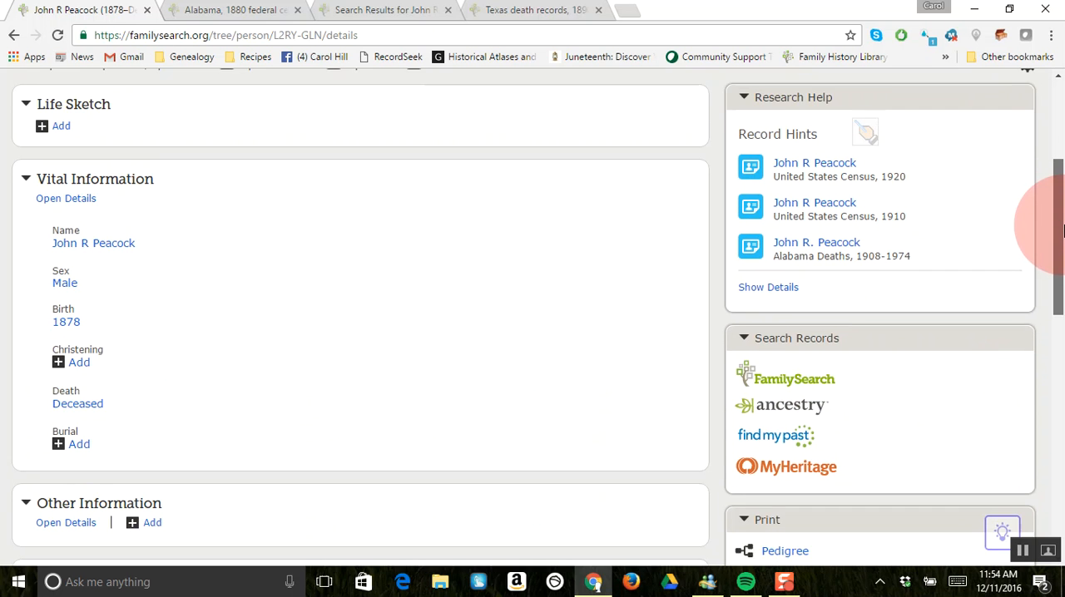
{"action": "scroll", "scroll_direction": "down", "scroll_amount": 3}
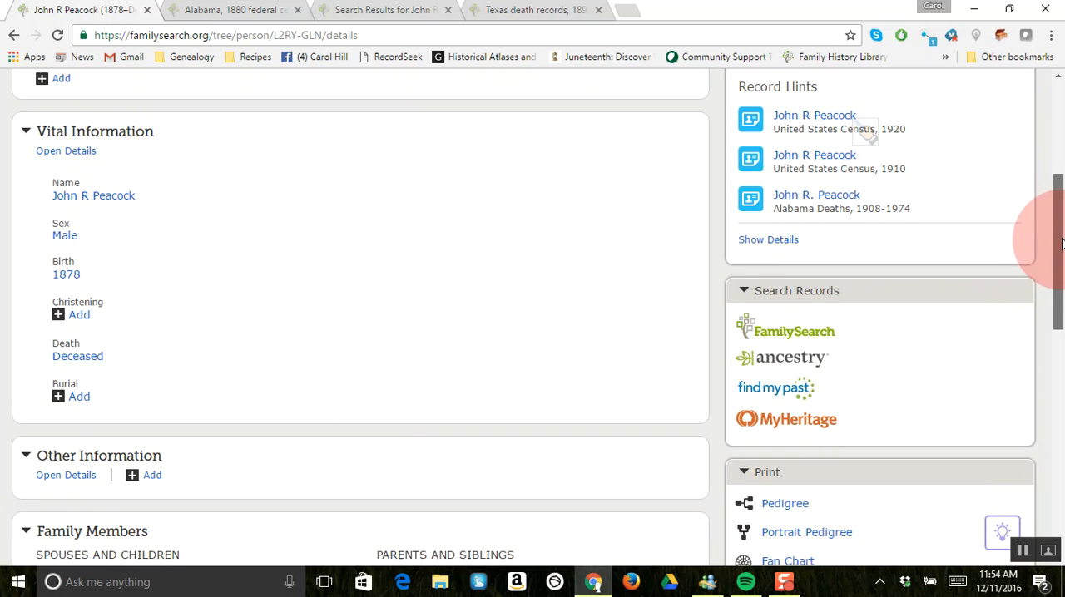
{"action": "scroll", "scroll_direction": "down", "scroll_amount": 3}
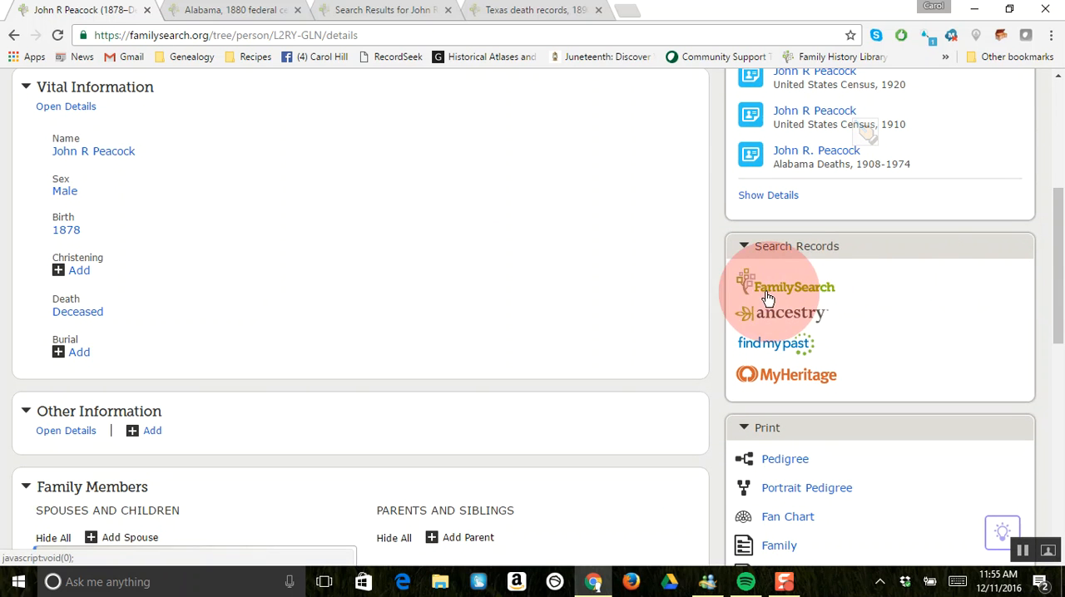
{"action": "mouse_move", "coordinate": [807, 233]}
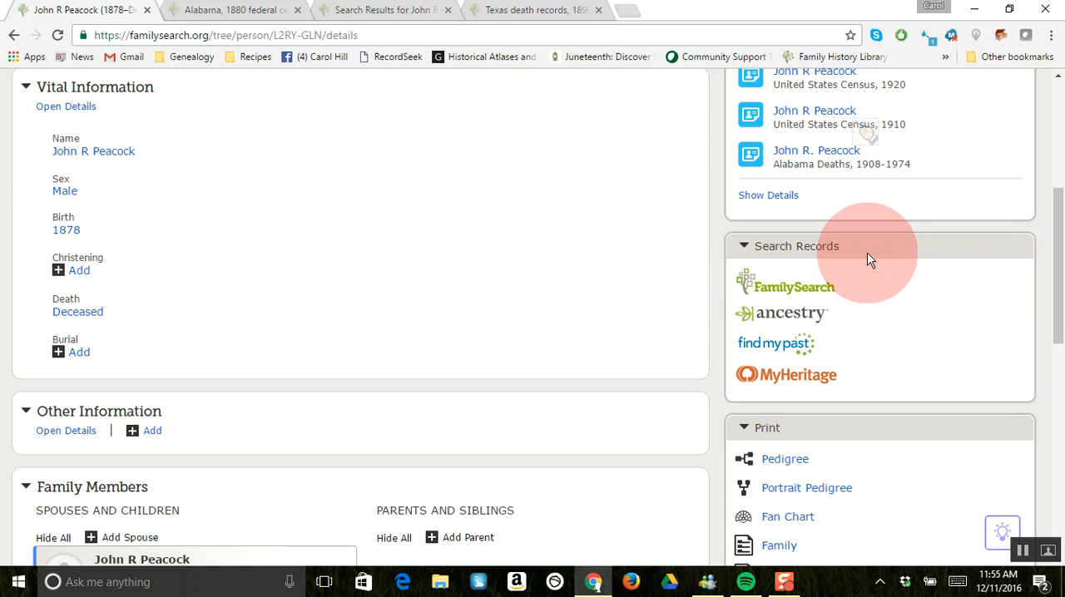
{"action": "mouse_move", "coordinate": [866, 274]}
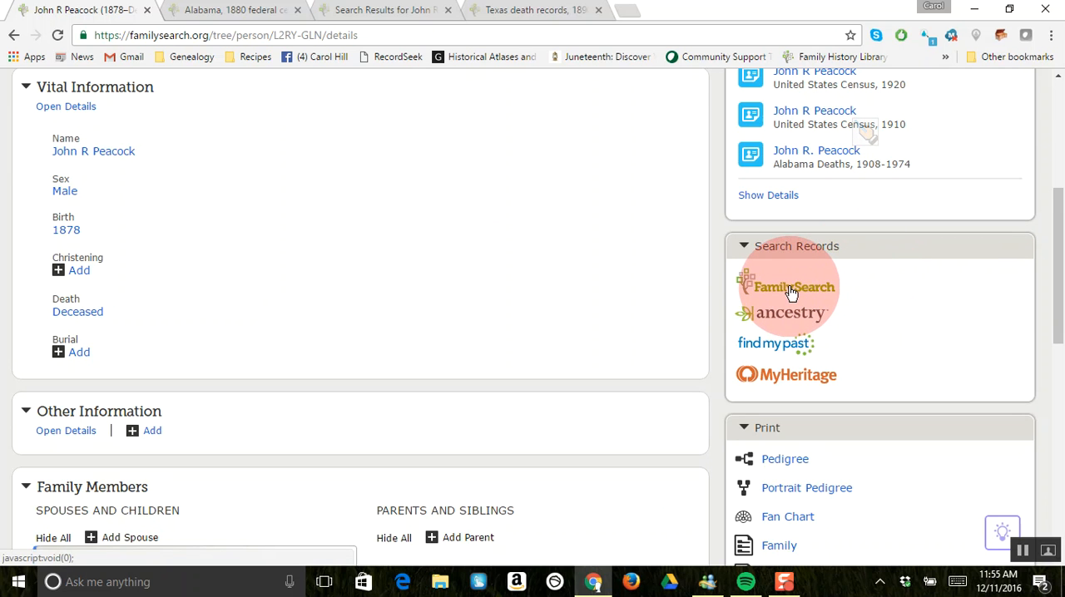
{"action": "mouse_move", "coordinate": [785, 320]}
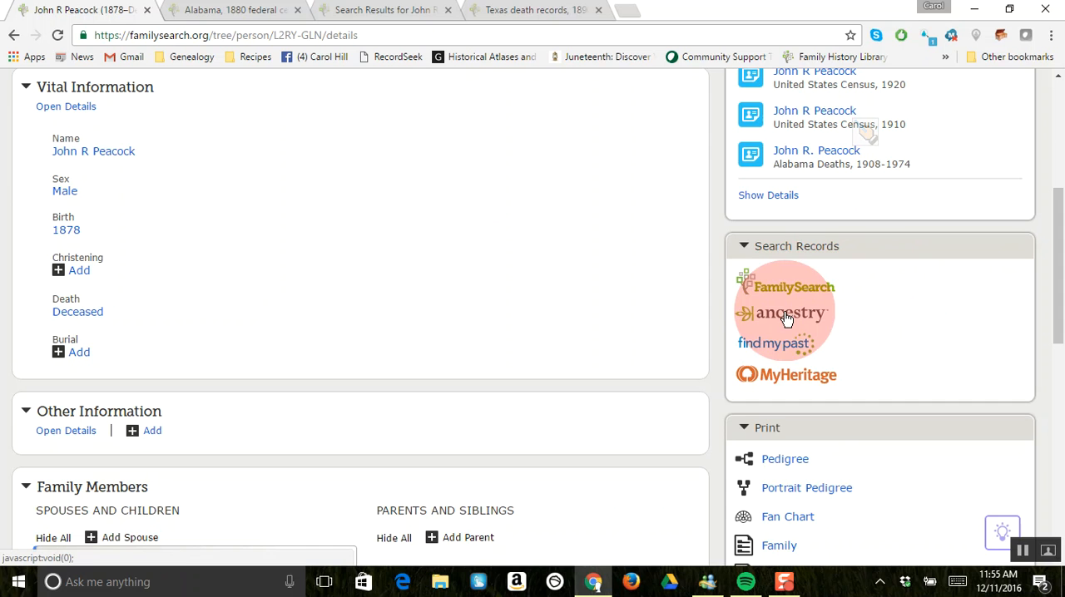
{"action": "mouse_move", "coordinate": [786, 375]}
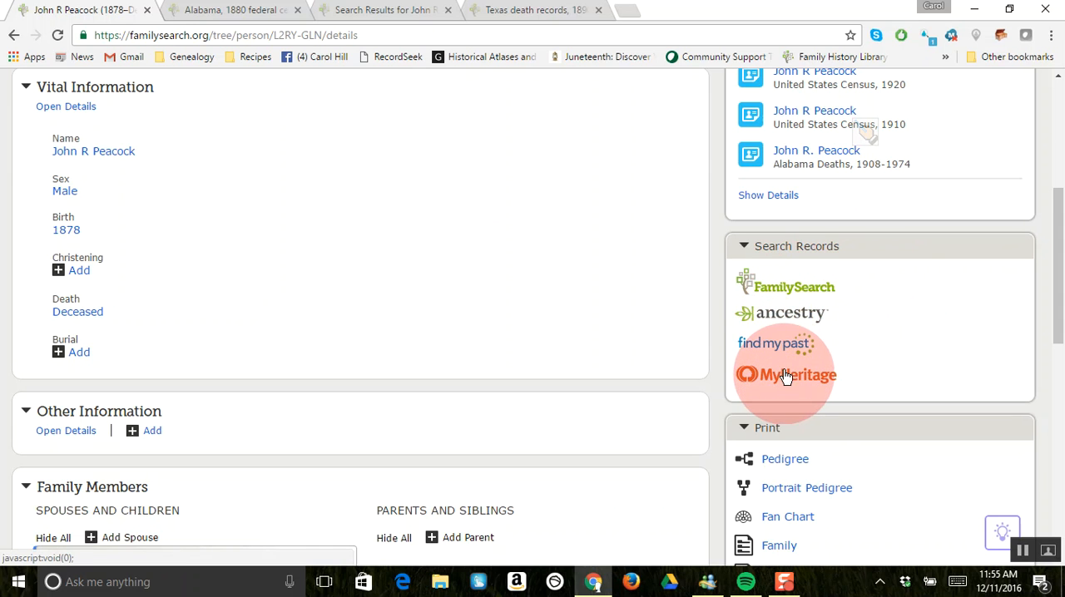
{"action": "mouse_move", "coordinate": [786, 320]}
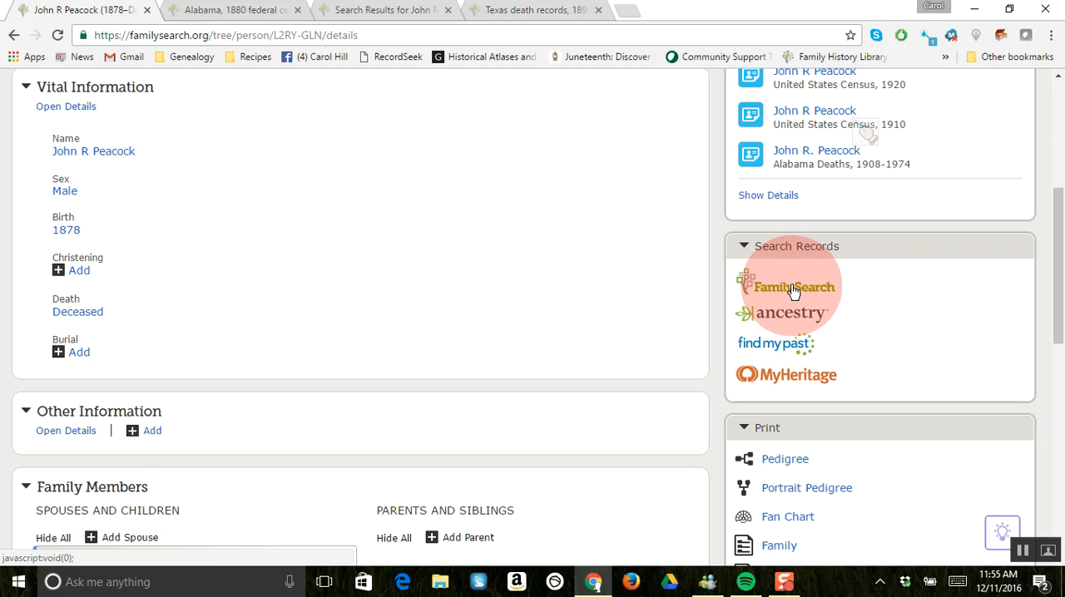
{"action": "left_click", "coordinate": [794, 287]}
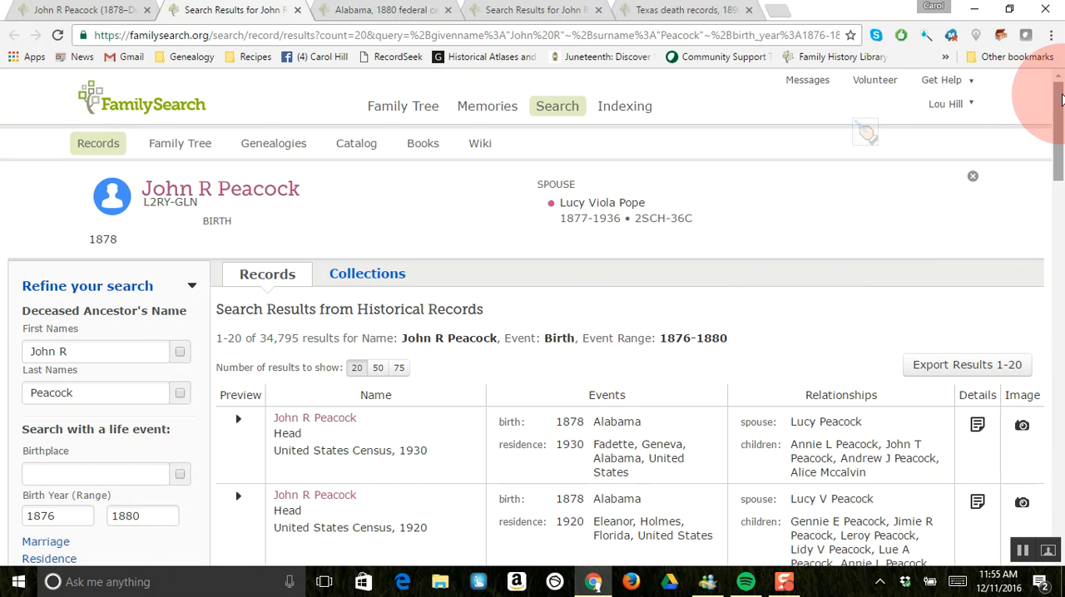
Scroll through the census-led results and the Refine your search panel
{"action": "scroll", "scroll_direction": "down", "scroll_amount": 3}
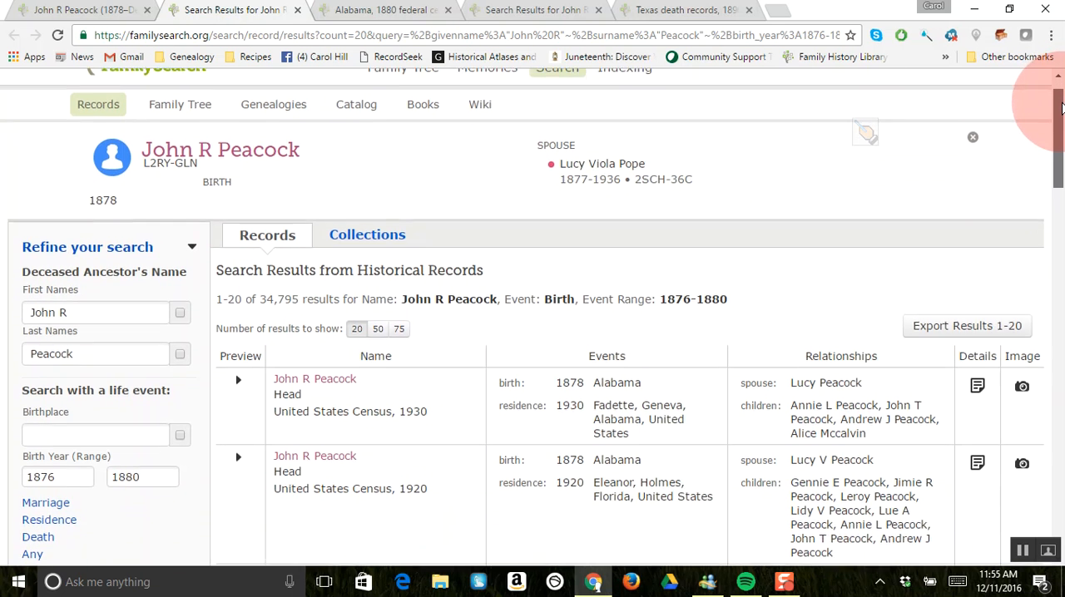
{"action": "scroll", "scroll_direction": "down", "scroll_amount": 3}
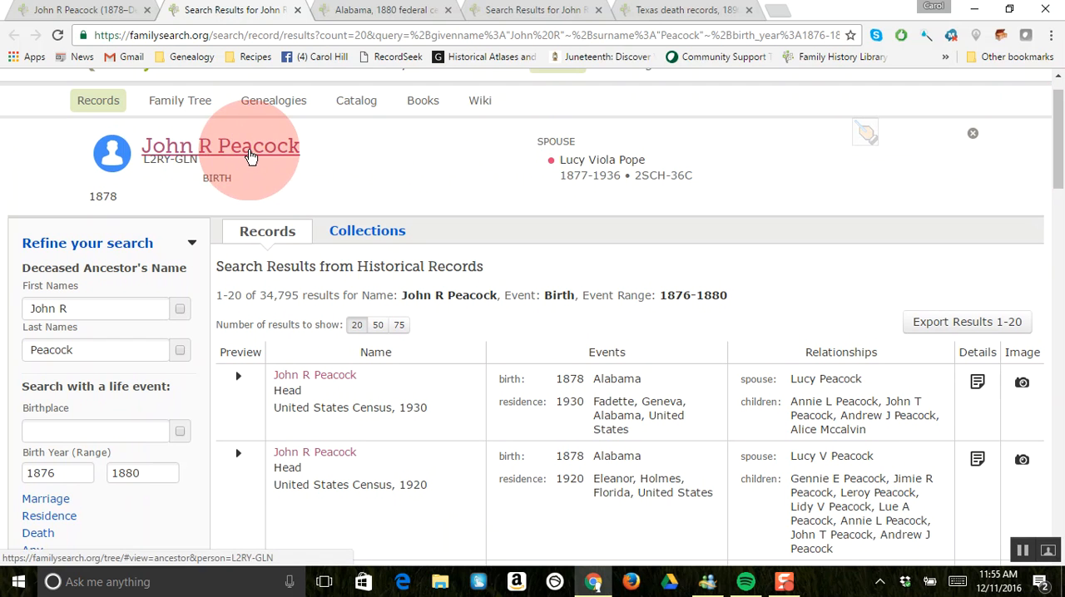
{"action": "mouse_move", "coordinate": [123, 200]}
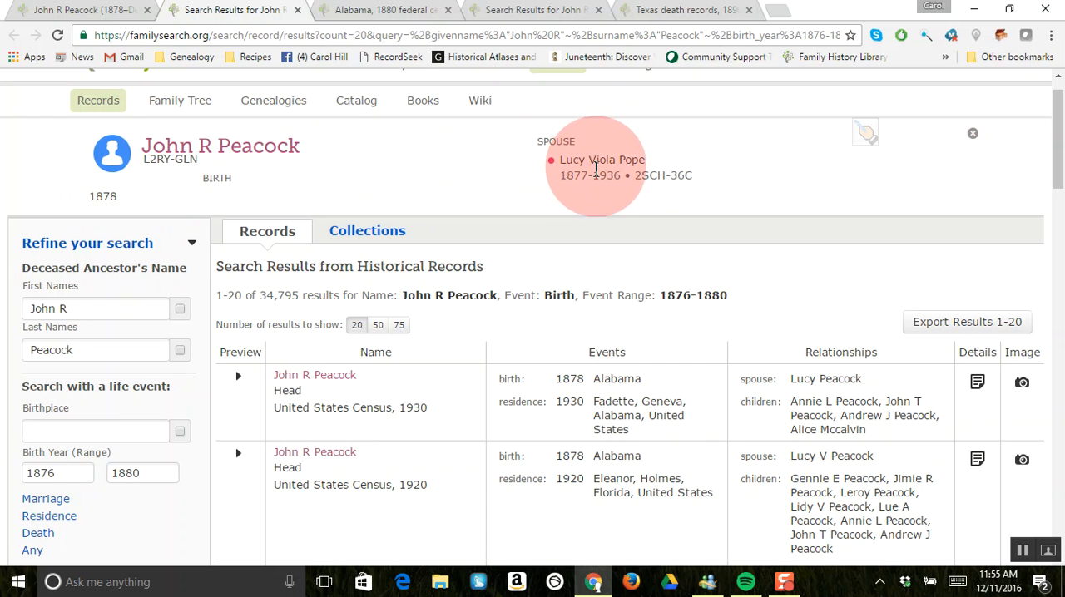
{"action": "mouse_move", "coordinate": [832, 163]}
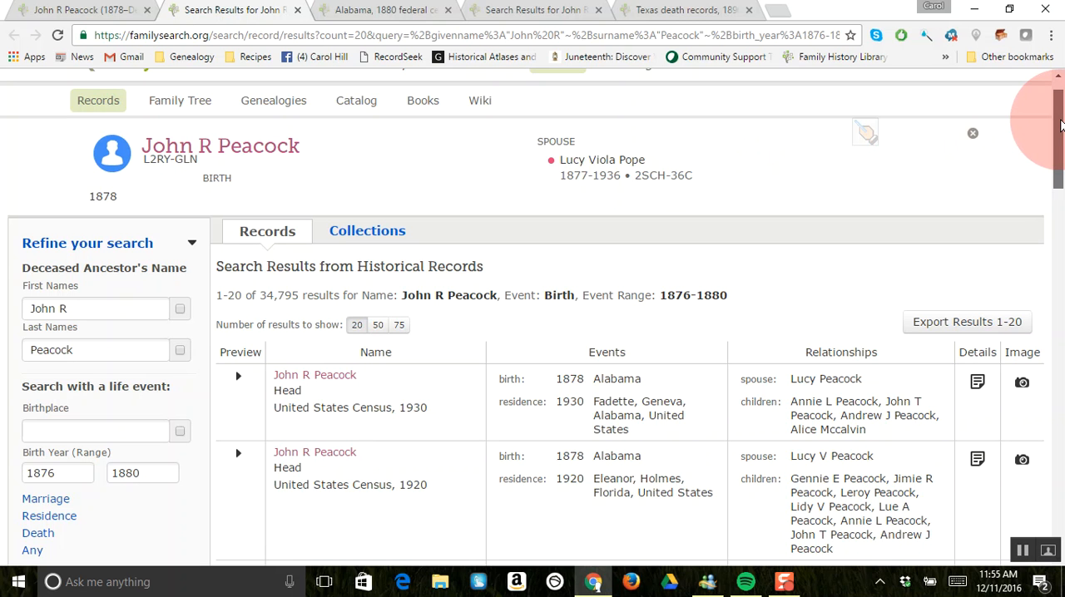
{"action": "scroll", "scroll_direction": "down", "scroll_amount": 3}
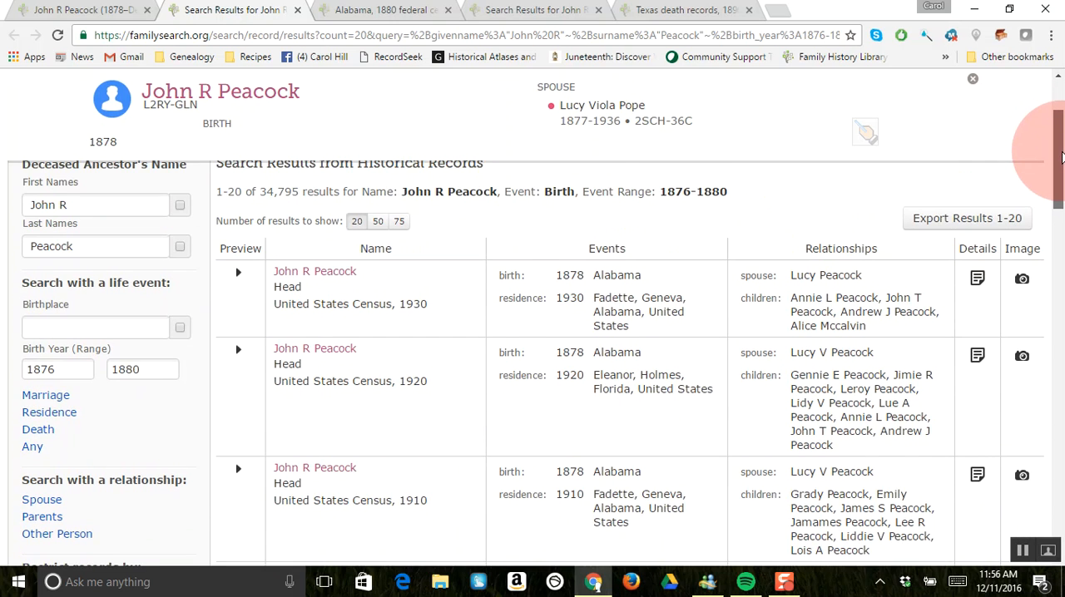
{"action": "scroll", "scroll_direction": "down", "scroll_amount": 3}
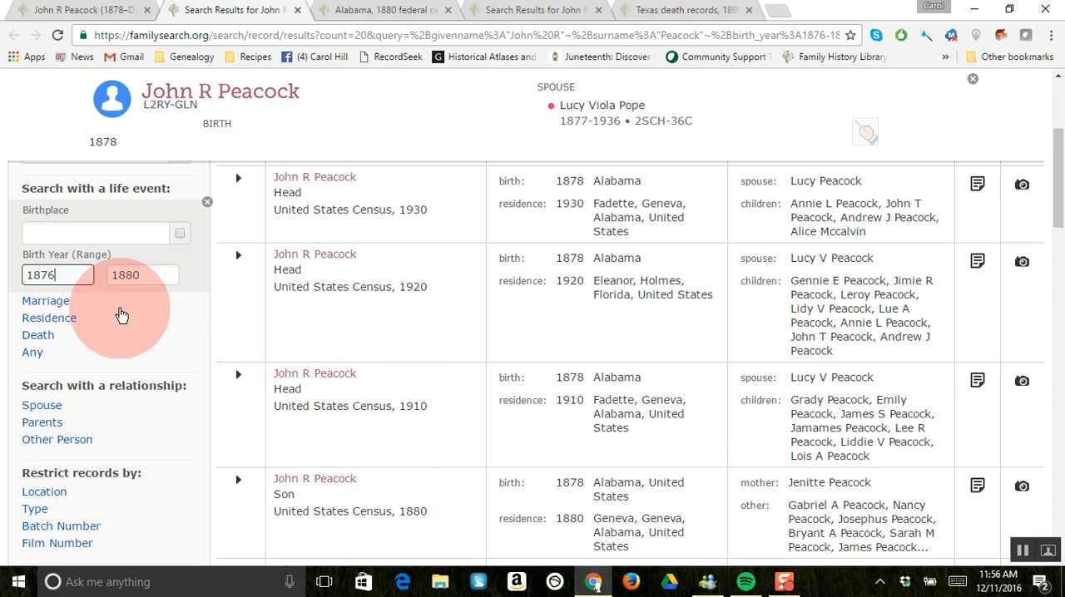
{"action": "mouse_move", "coordinate": [53, 366]}
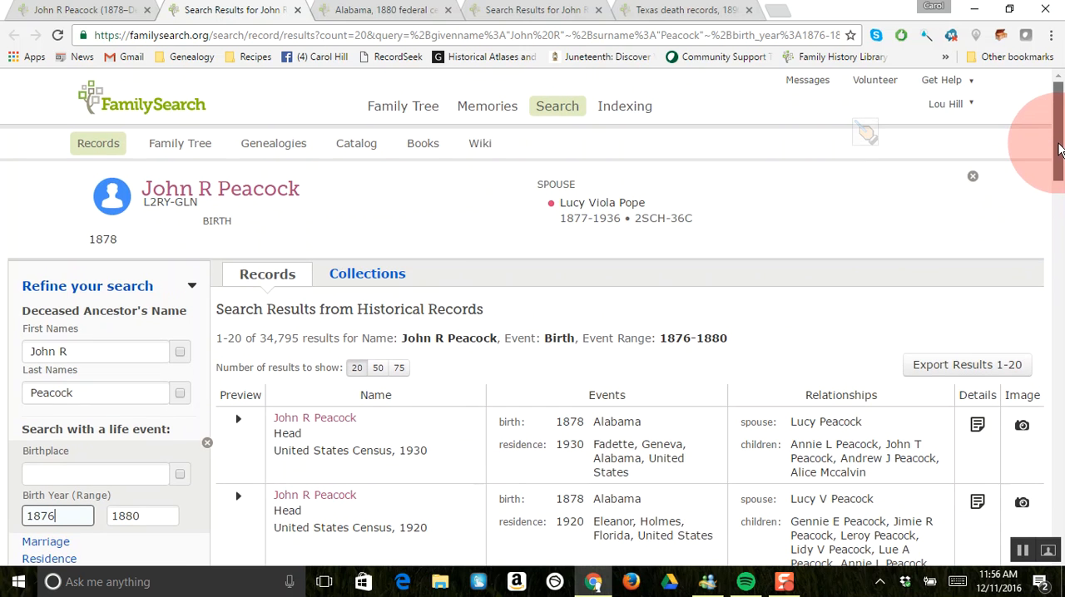
{"action": "mouse_move", "coordinate": [781, 259]}
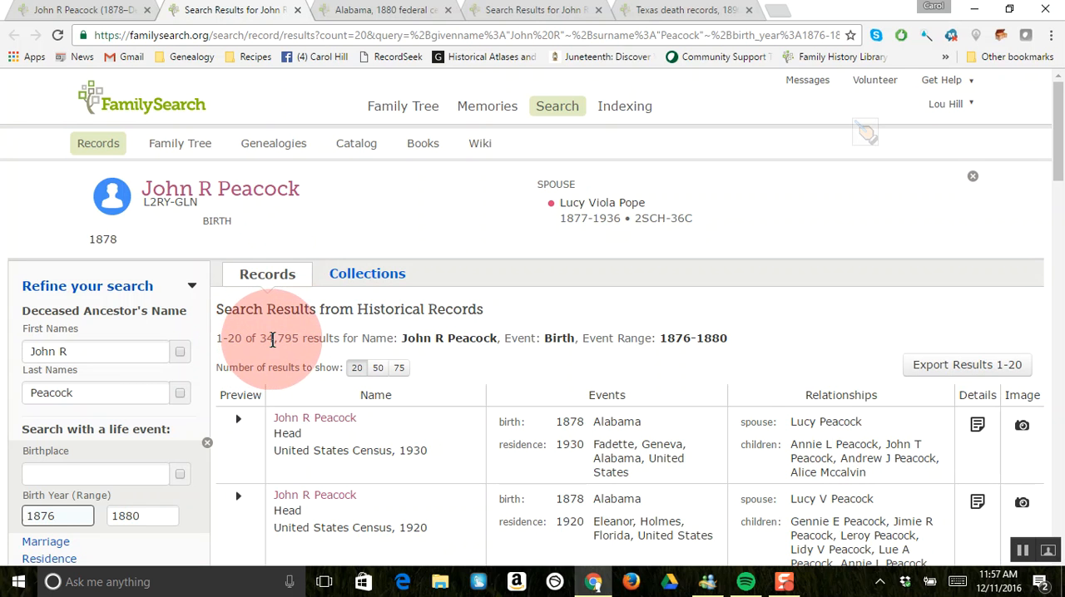
{"action": "mouse_move", "coordinate": [832, 303]}
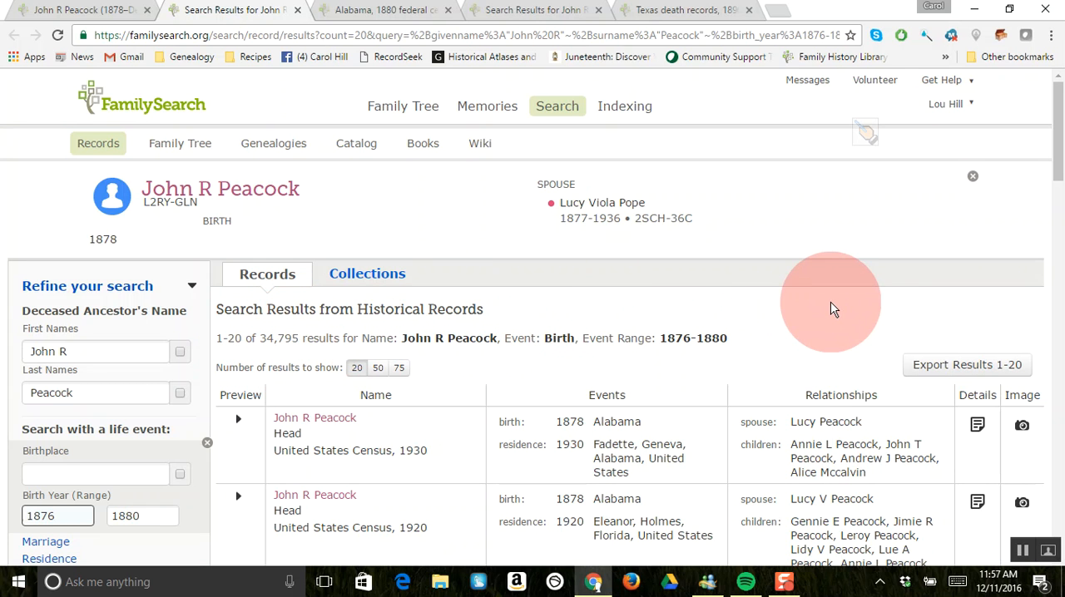
{"action": "mouse_move", "coordinate": [1048, 183]}
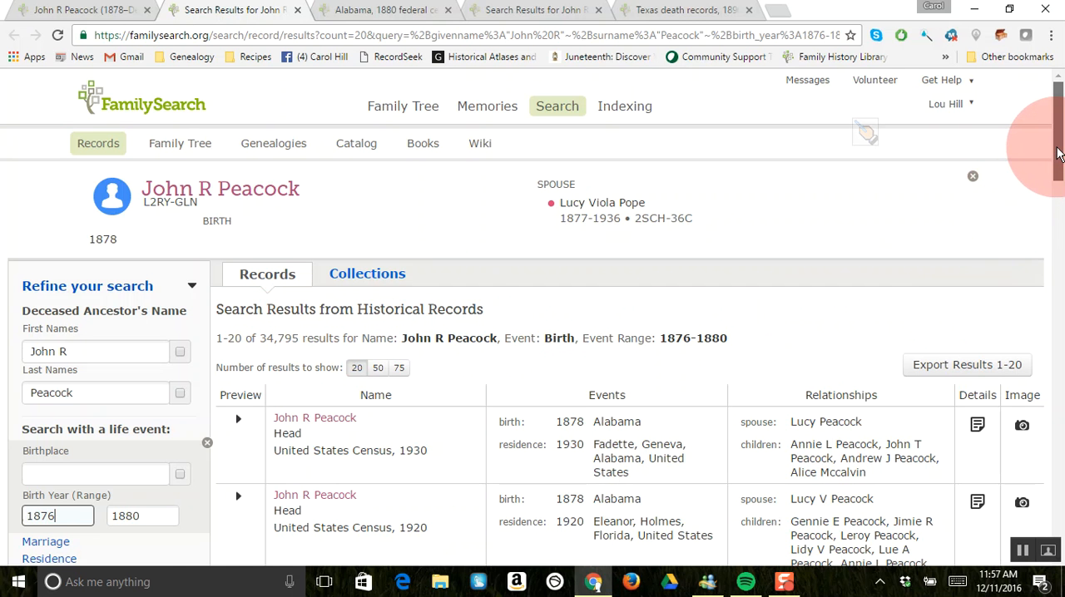
Scroll the results to the 1930 United States Census entry for John R Peacock in Fadette, Alabama
{"action": "scroll", "scroll_direction": "down", "scroll_amount": 3}
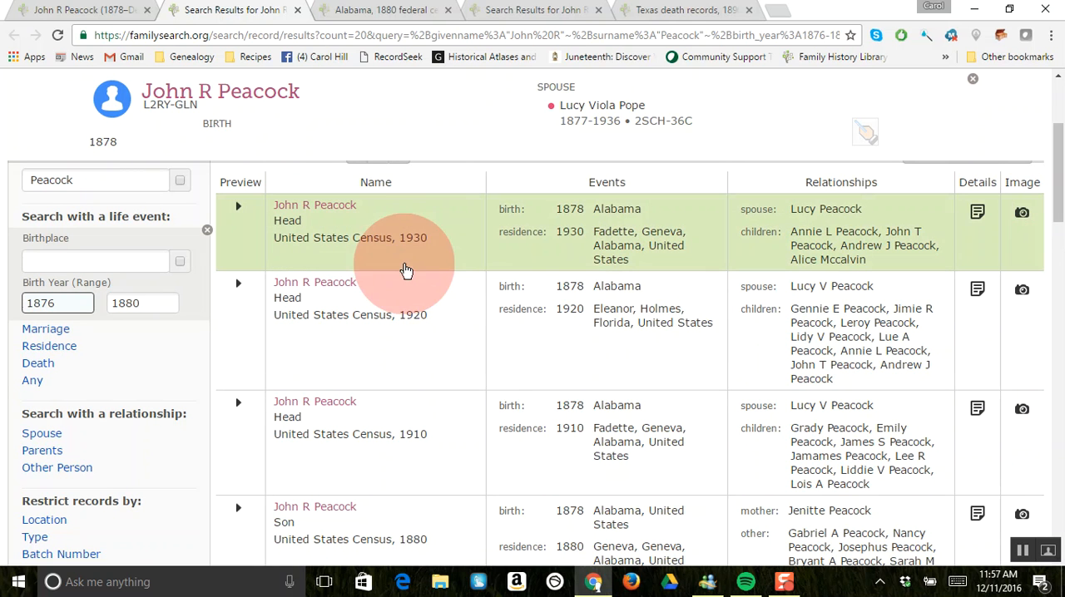
{"action": "mouse_move", "coordinate": [599, 250]}
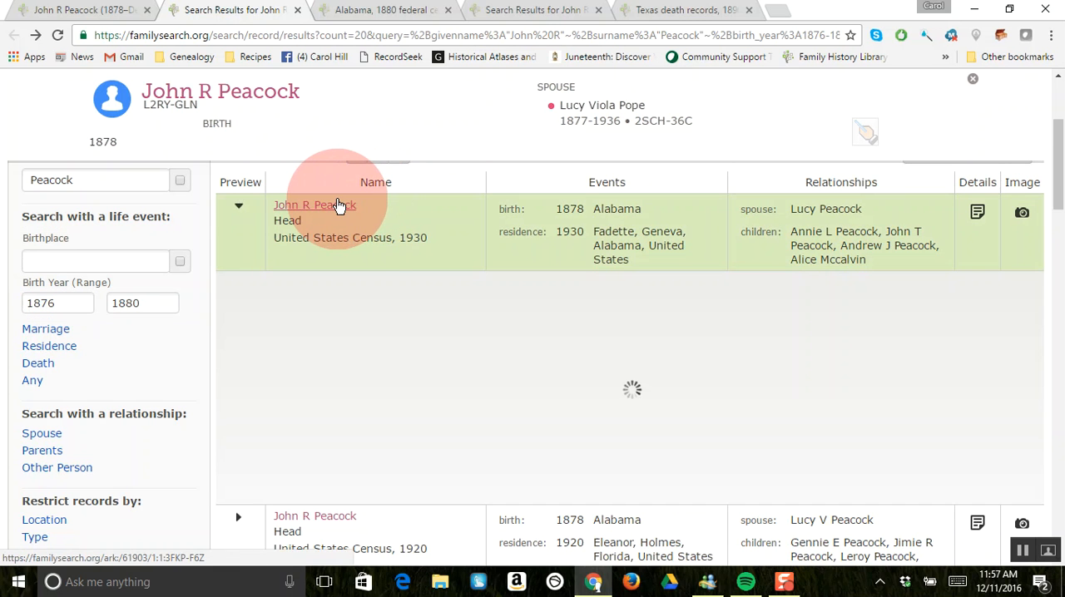
{"action": "left_click", "coordinate": [315, 204]}
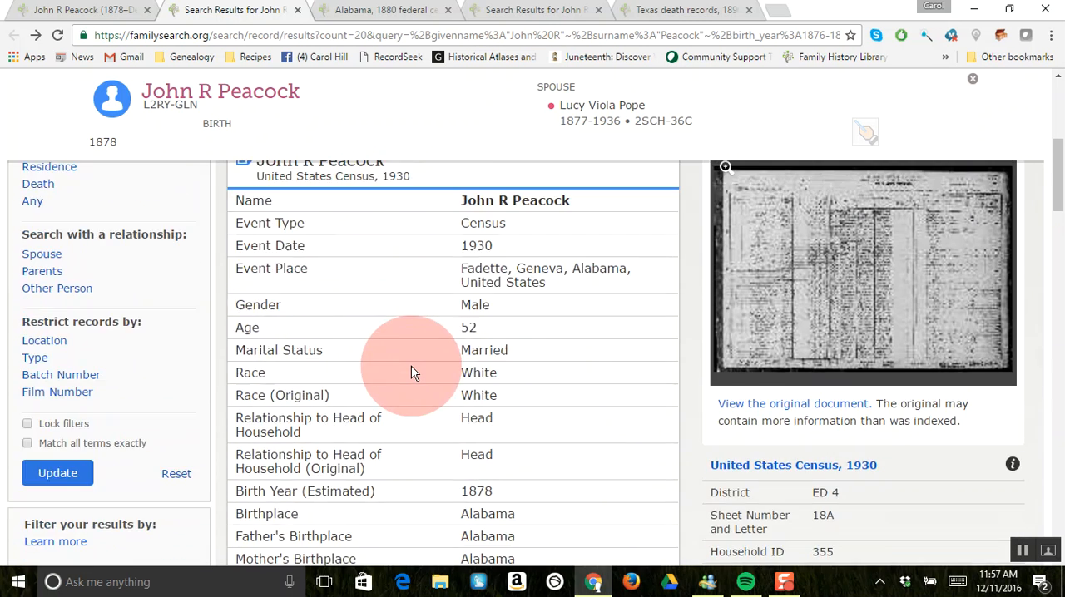
{"action": "scroll", "scroll_direction": "down", "scroll_amount": 3}
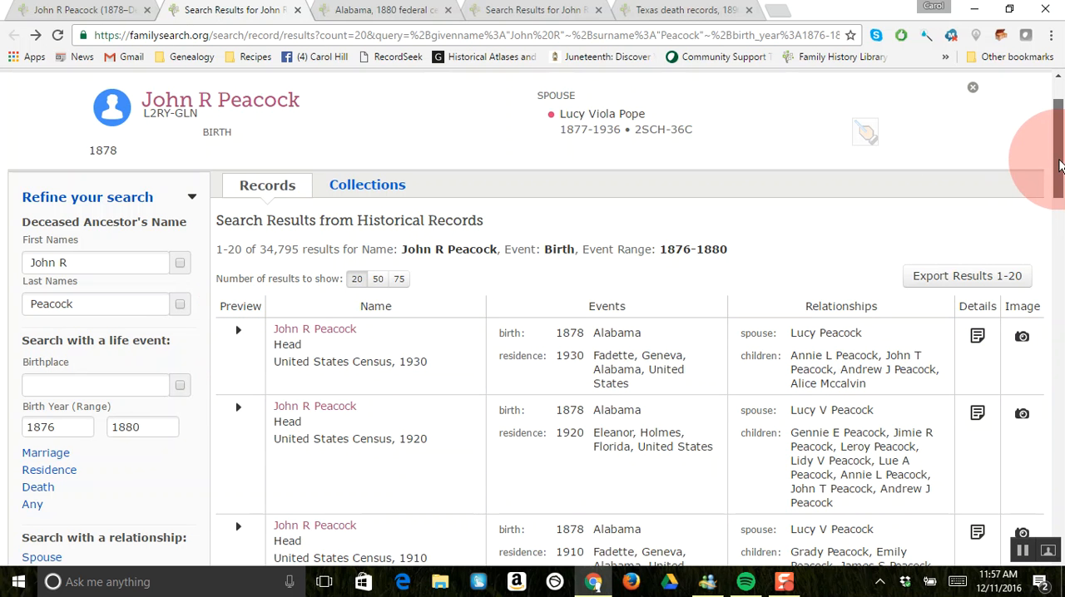
{"action": "scroll", "scroll_direction": "down", "scroll_amount": 3}
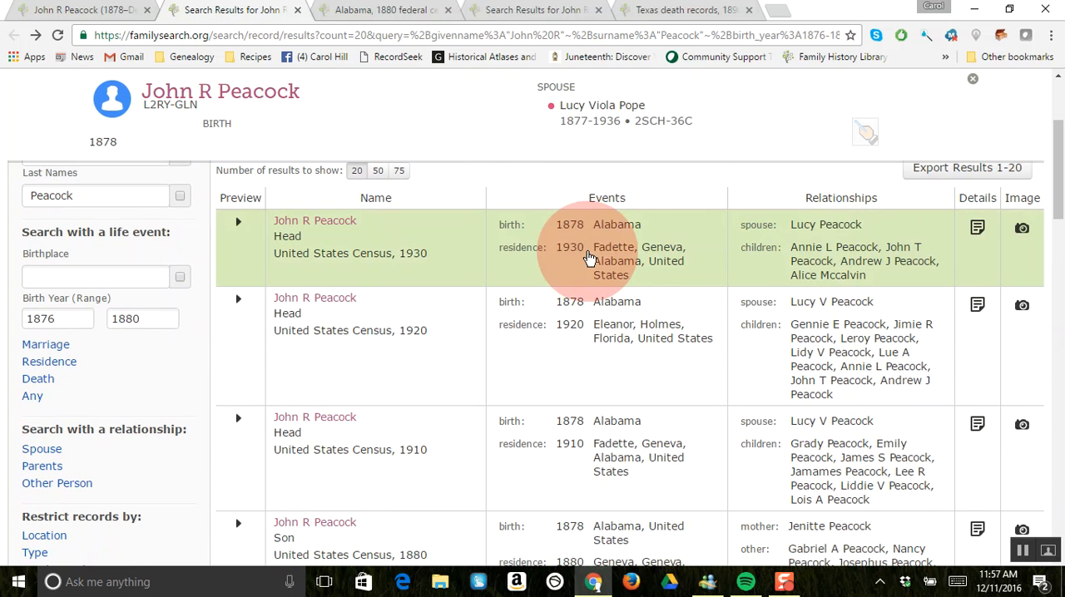
{"action": "mouse_move", "coordinate": [333, 231]}
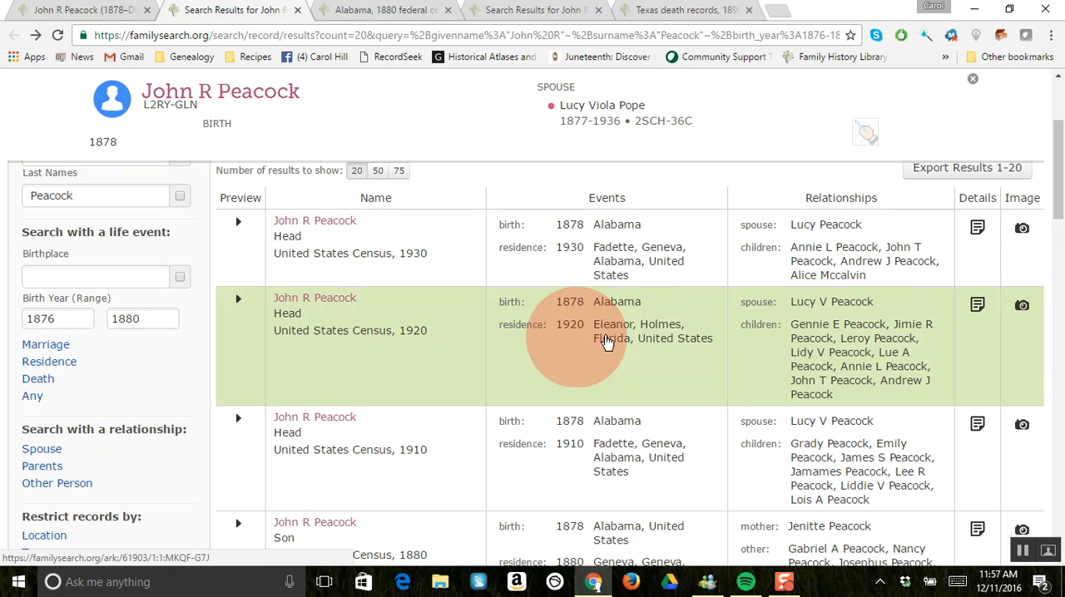
{"action": "mouse_move", "coordinate": [966, 166]}
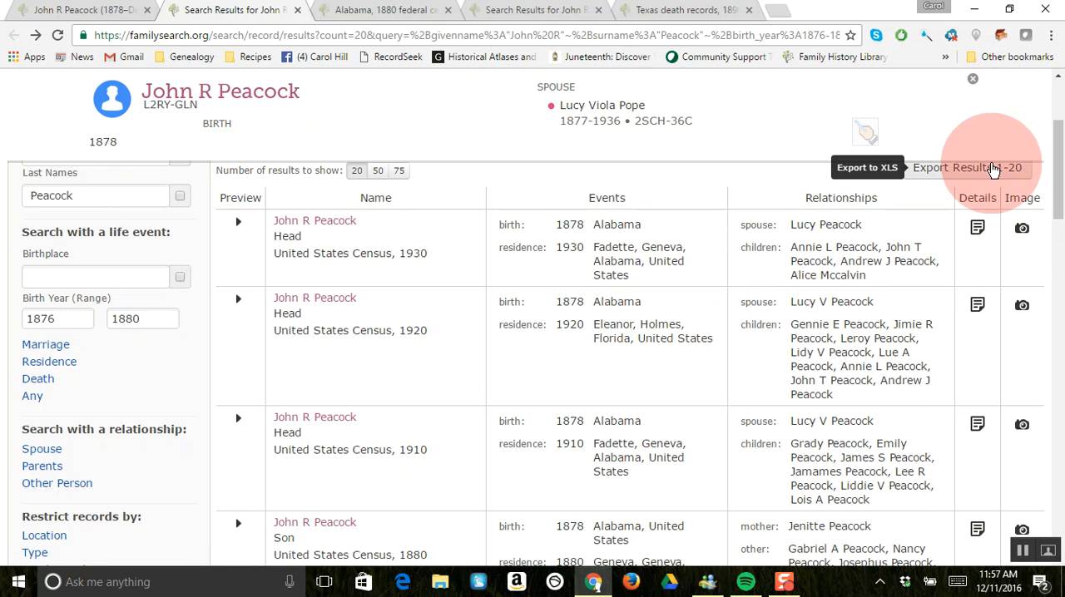
{"action": "scroll", "scroll_direction": "down", "scroll_amount": 3}
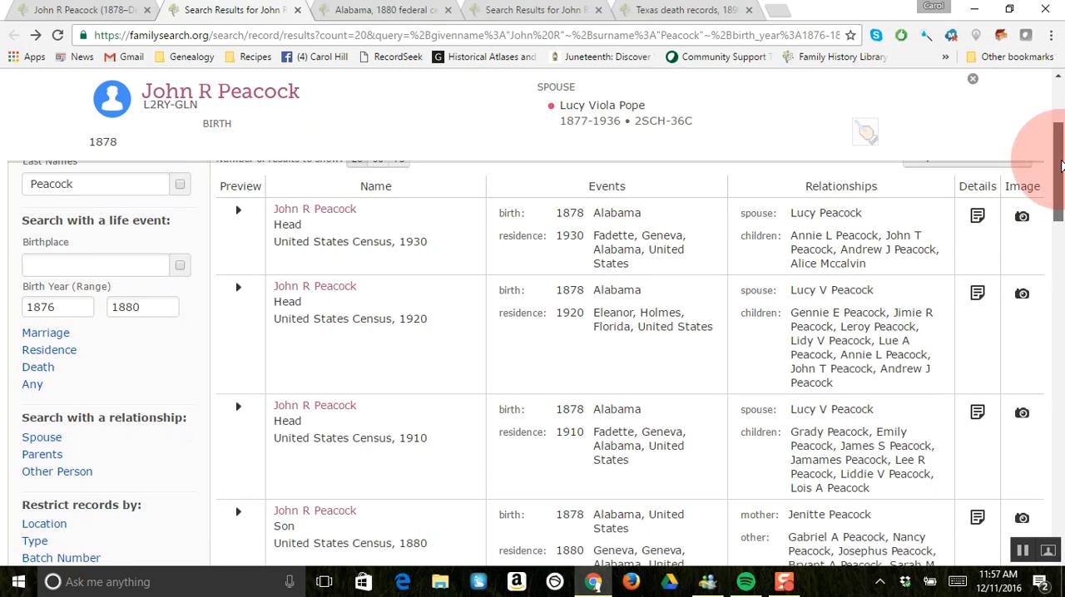
{"action": "scroll", "scroll_direction": "down", "scroll_amount": 3}
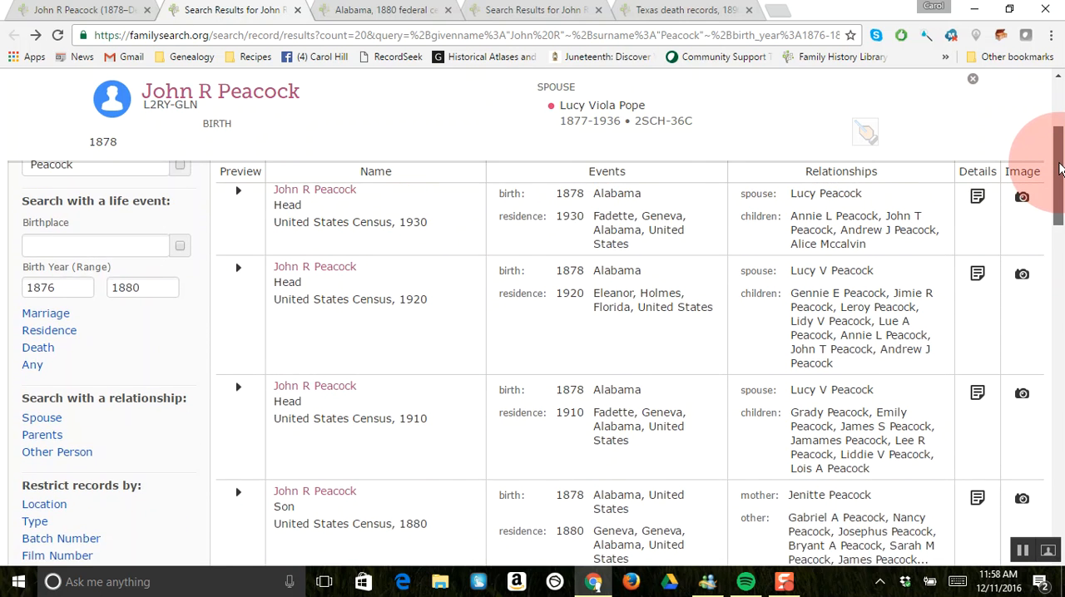
{"action": "scroll", "scroll_direction": "down", "scroll_amount": 3}
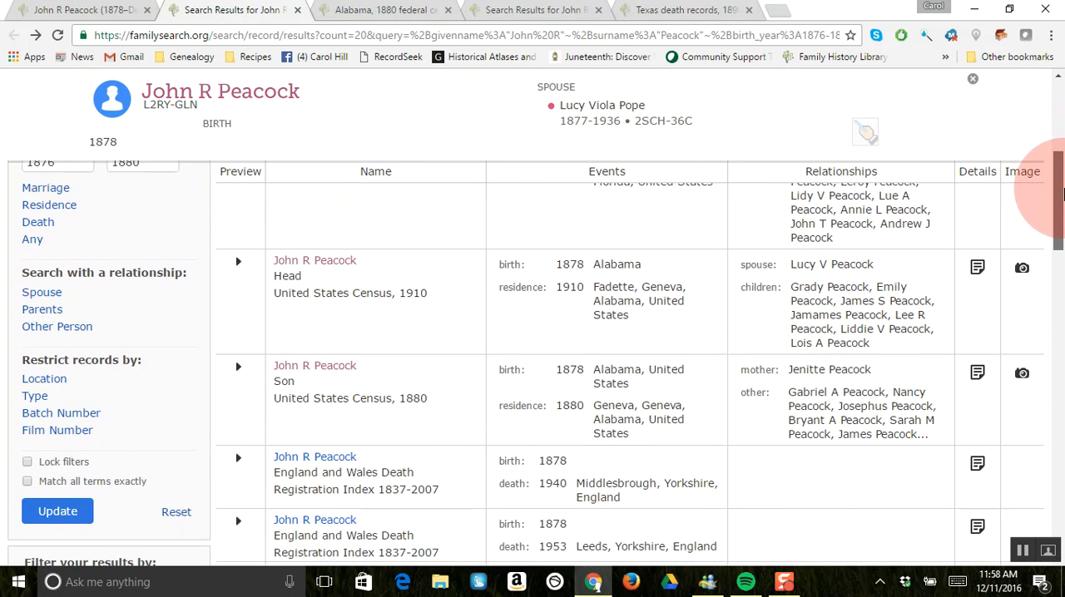
{"action": "scroll", "scroll_direction": "down", "scroll_amount": 3}
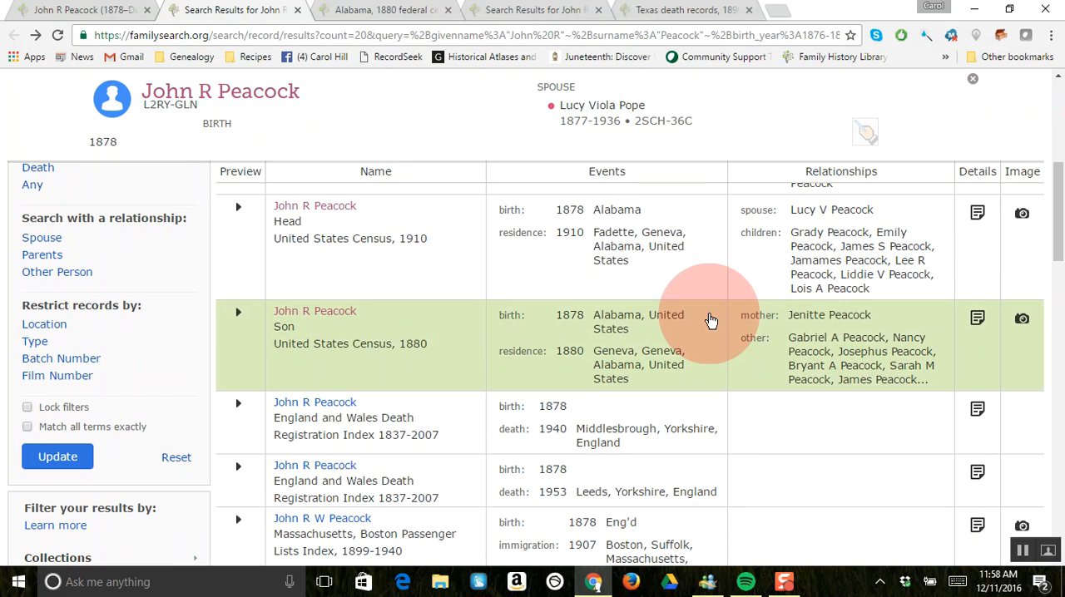
{"action": "mouse_move", "coordinate": [308, 324]}
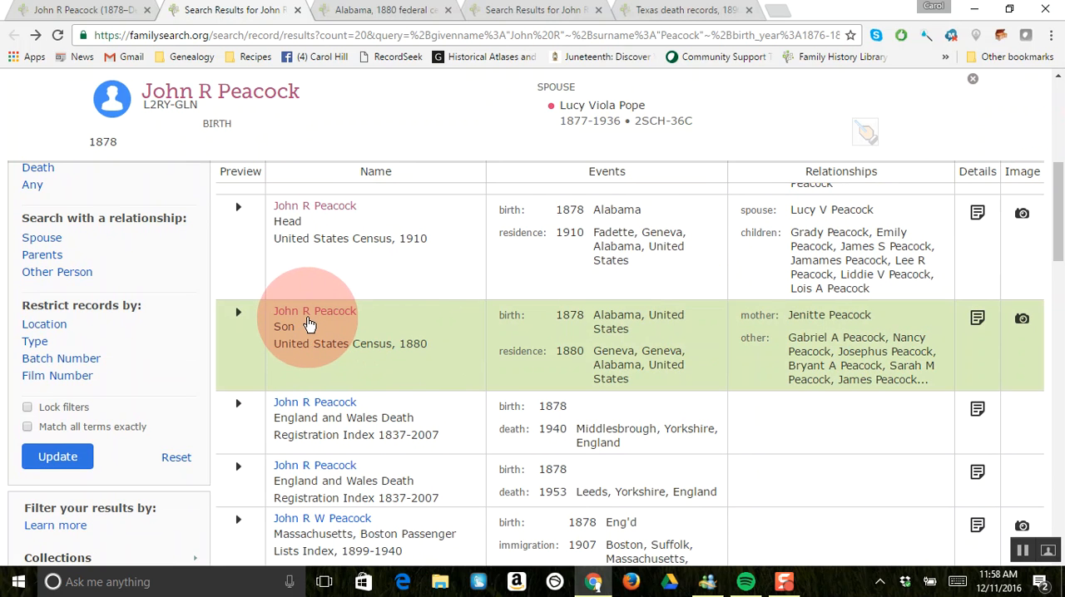
{"action": "mouse_move", "coordinate": [580, 358]}
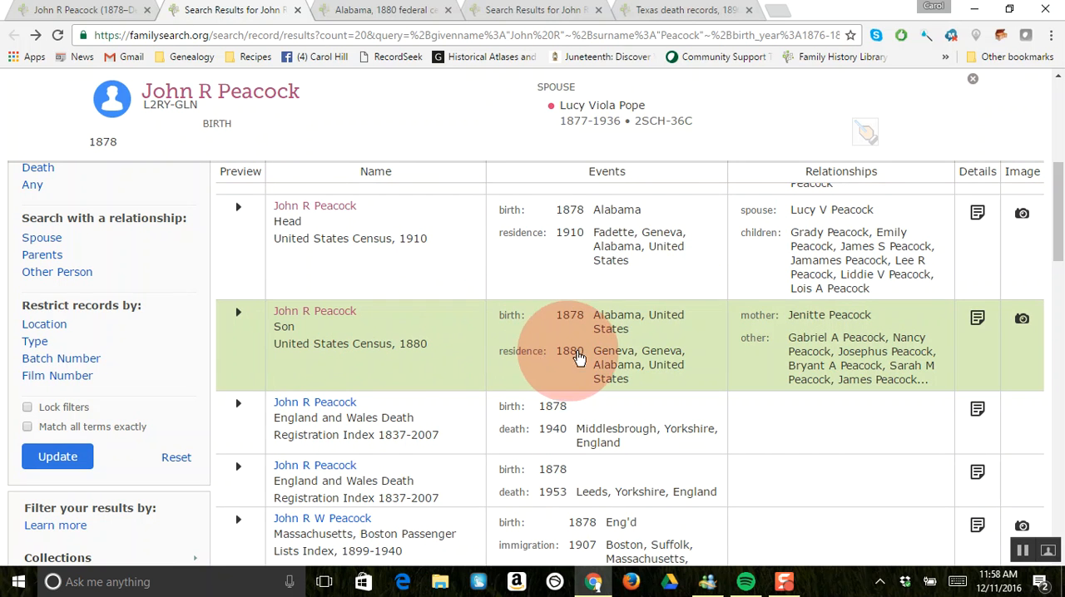
{"action": "mouse_move", "coordinate": [802, 323]}
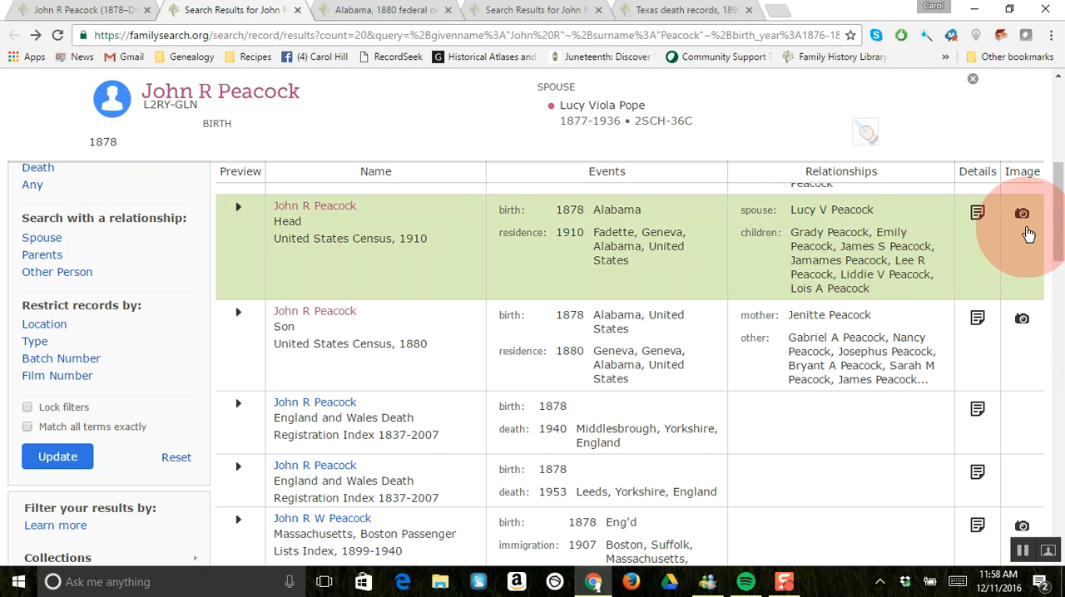
{"action": "scroll", "scroll_direction": "down", "scroll_amount": 3}
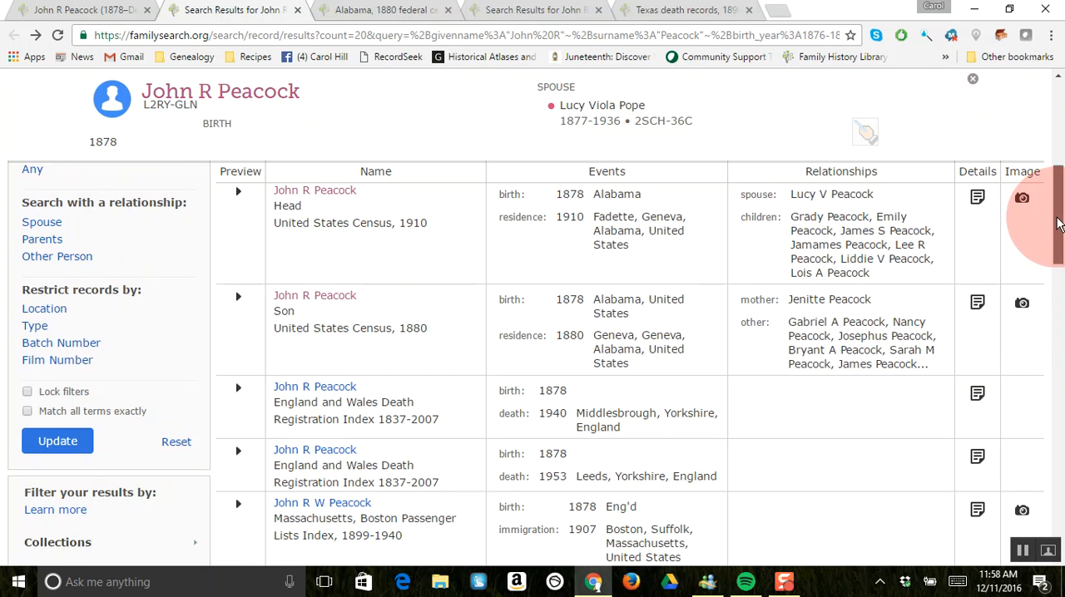
{"action": "scroll", "scroll_direction": "down", "scroll_amount": 3}
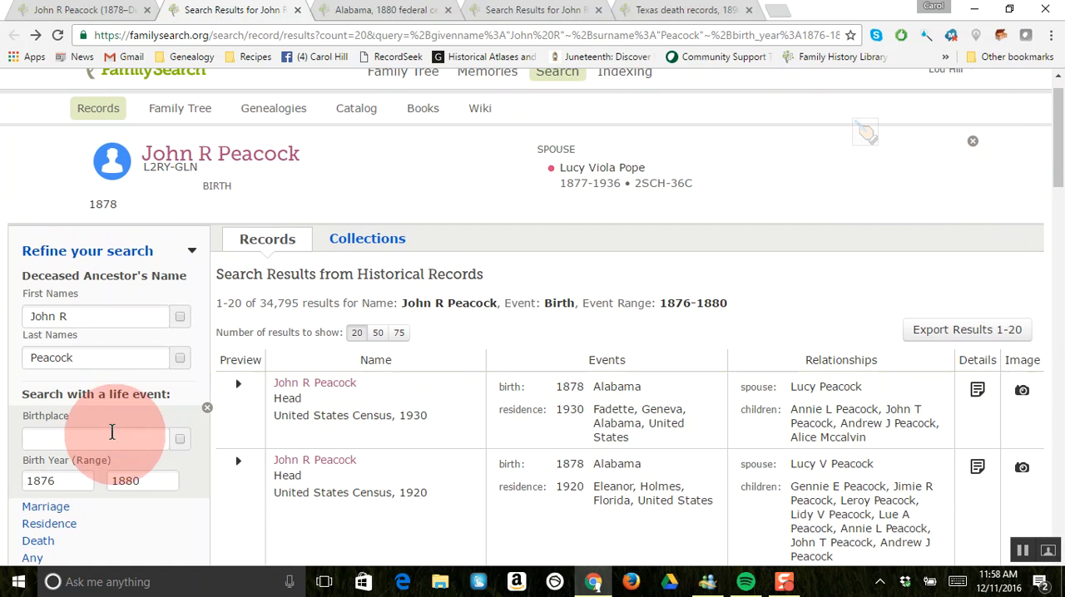
Filter birthplace to Alabama and update, narrowing results from 34,795 to 542
{"action": "type", "text": "A"}
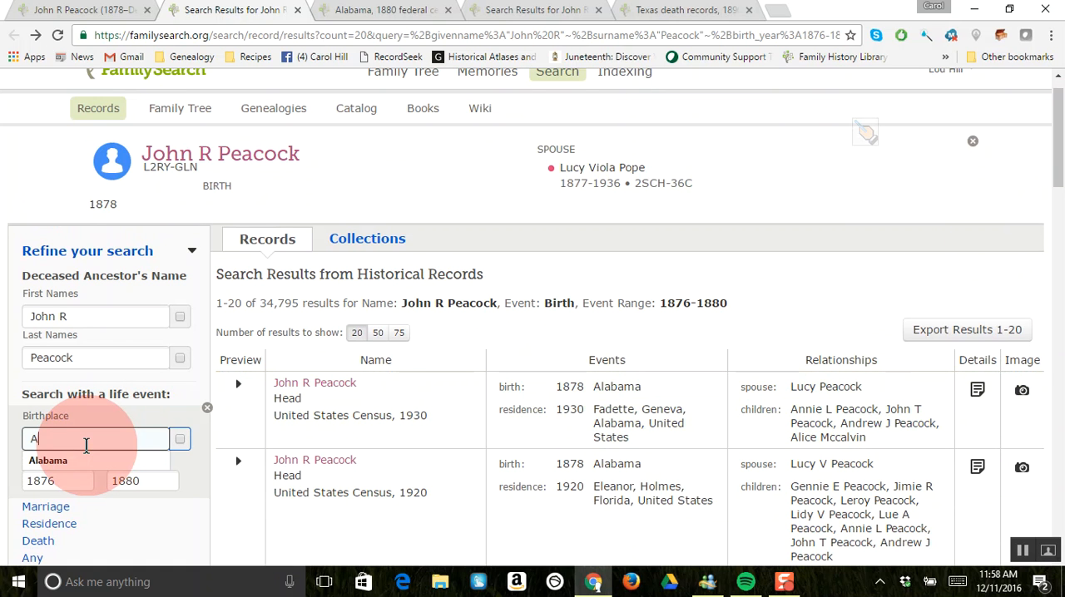
{"action": "type", "text": "labama"}
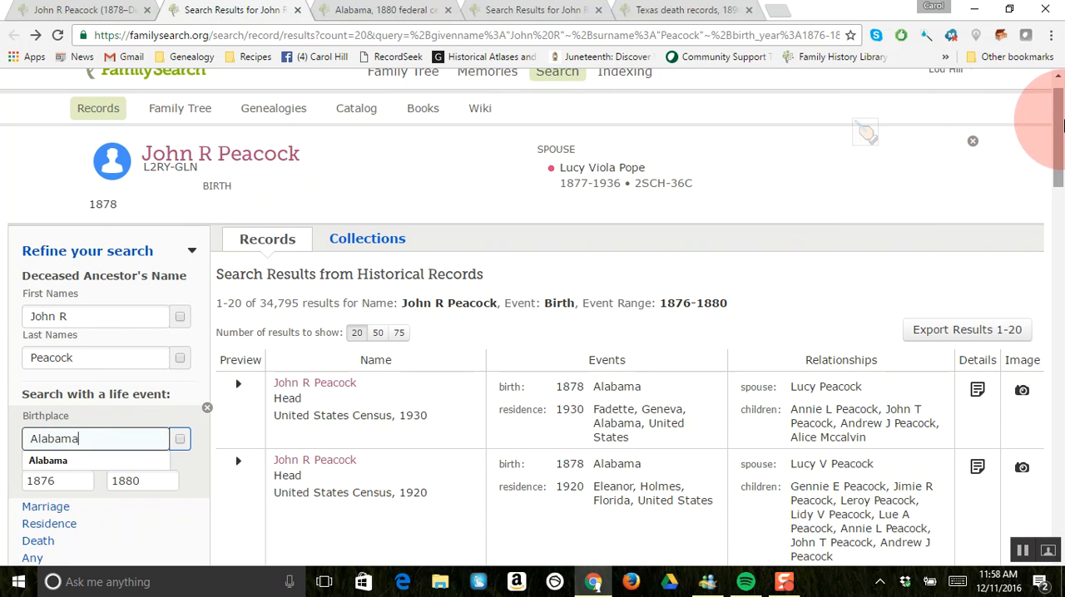
{"action": "scroll", "scroll_direction": "down", "scroll_amount": 3}
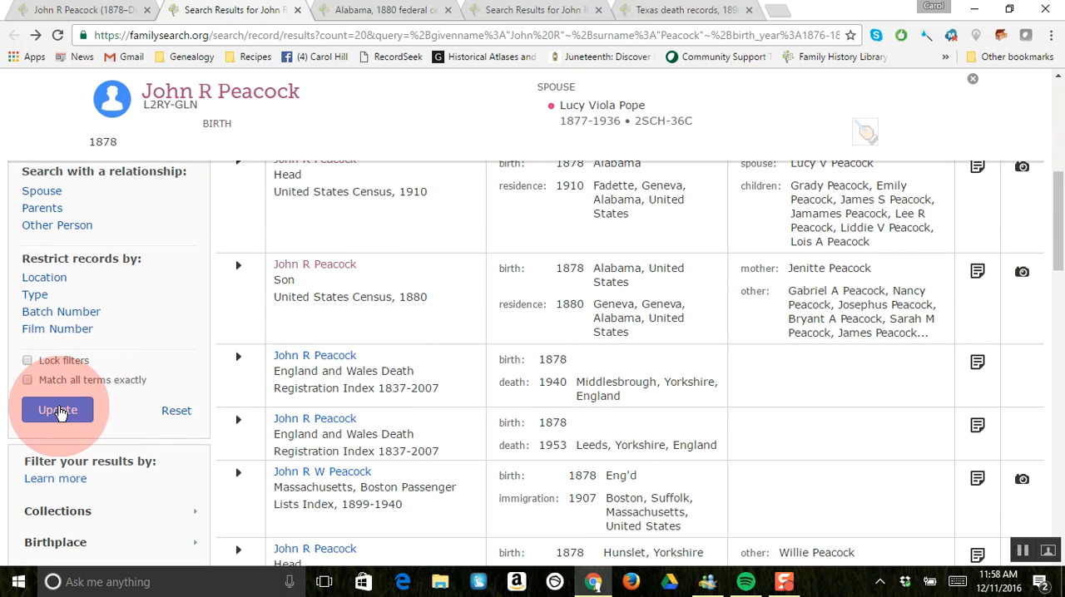
{"action": "left_click", "coordinate": [56, 410]}
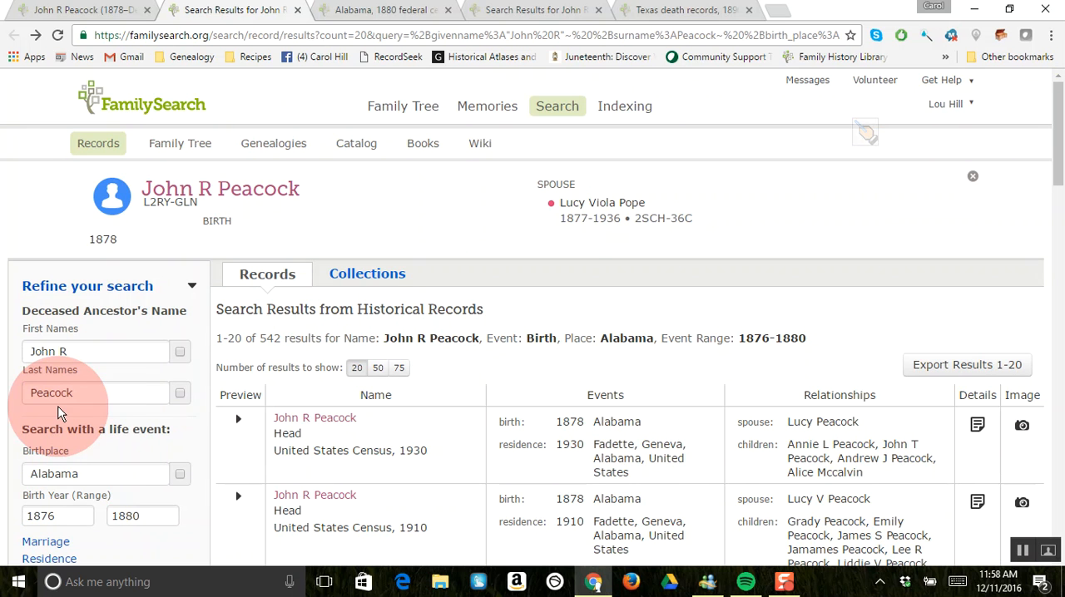
{"action": "mouse_move", "coordinate": [1057, 124]}
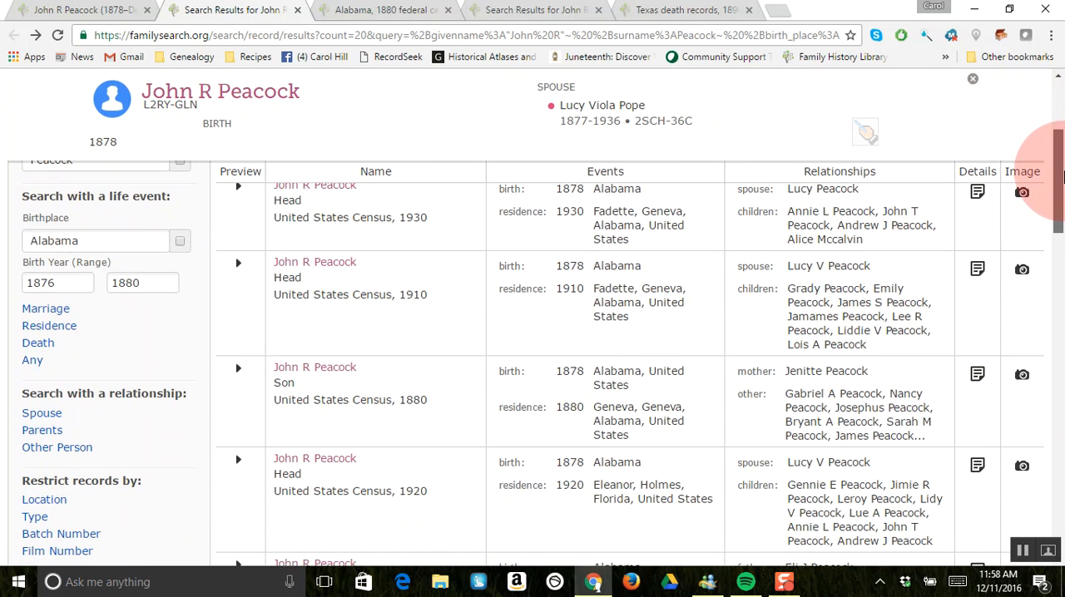
{"action": "scroll", "scroll_direction": "down", "scroll_amount": 3}
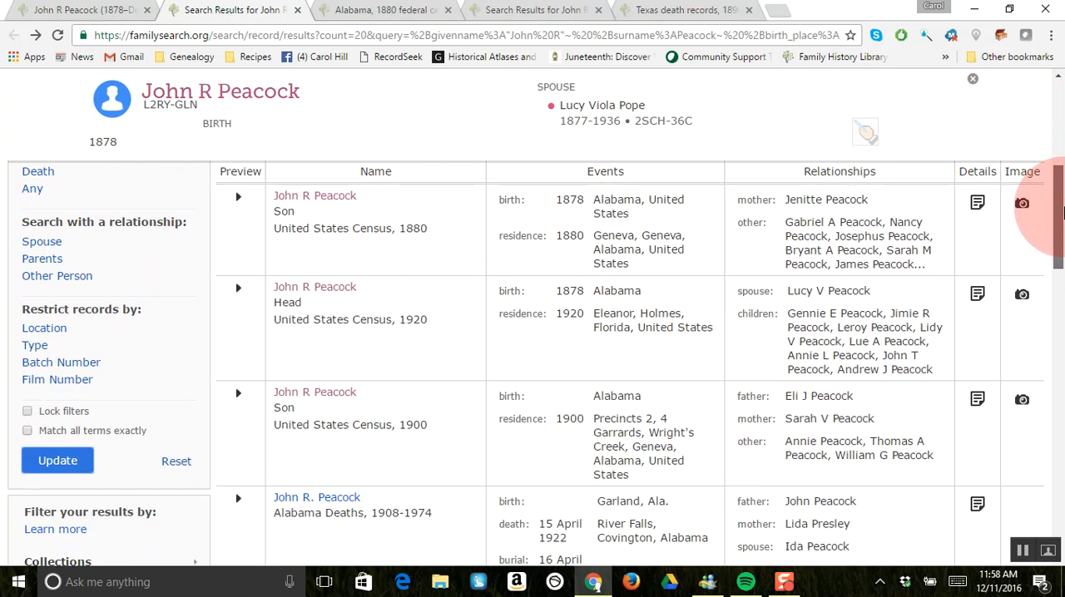
{"action": "scroll", "scroll_direction": "down", "scroll_amount": 3}
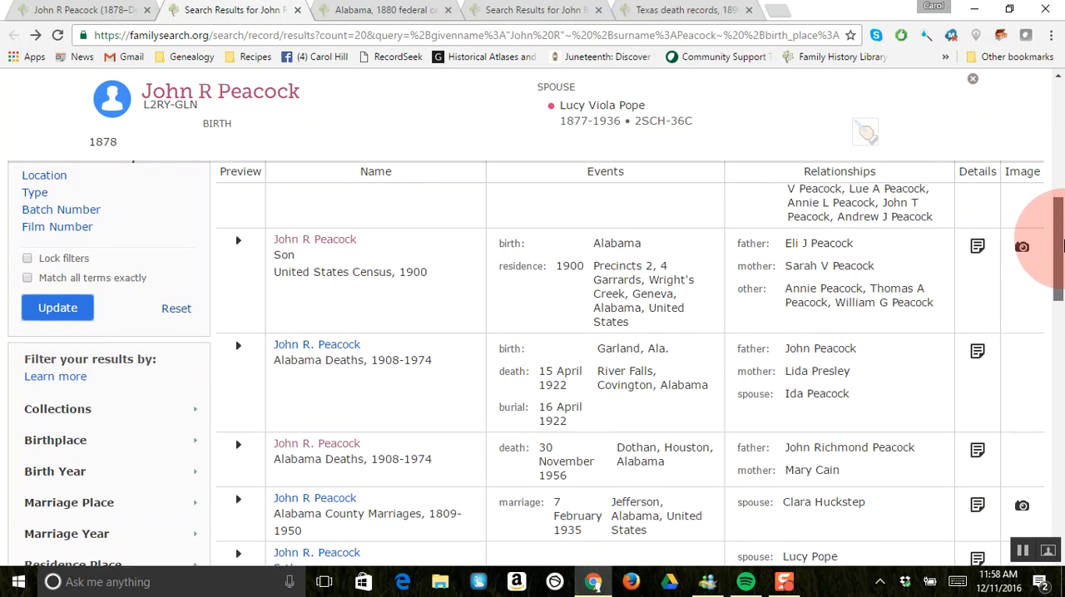